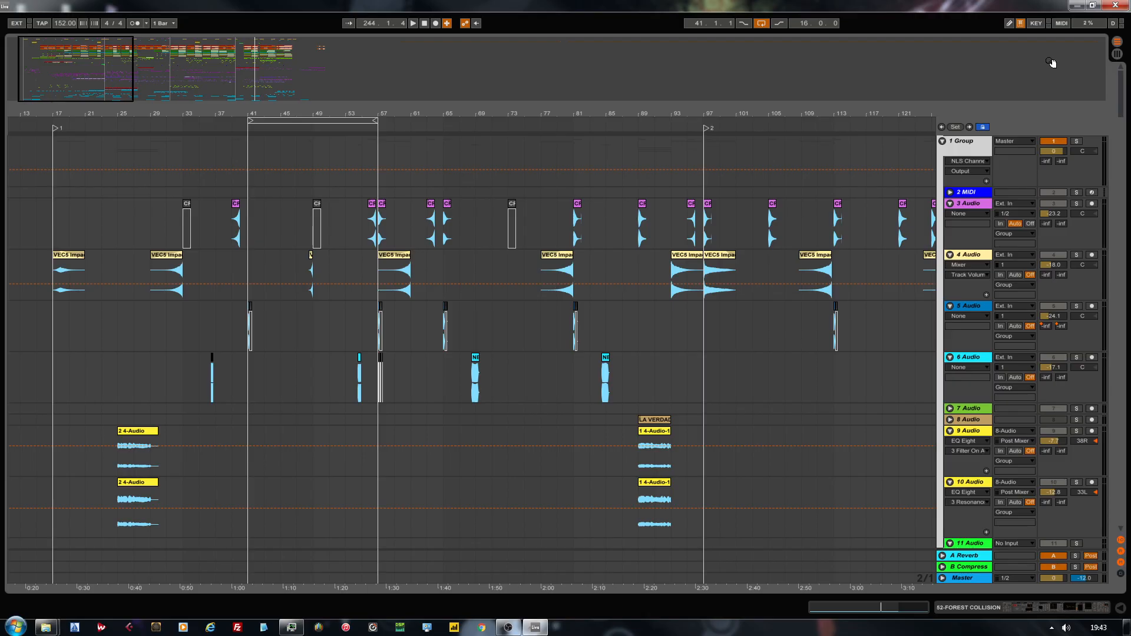
mouse_move(1042, 72)
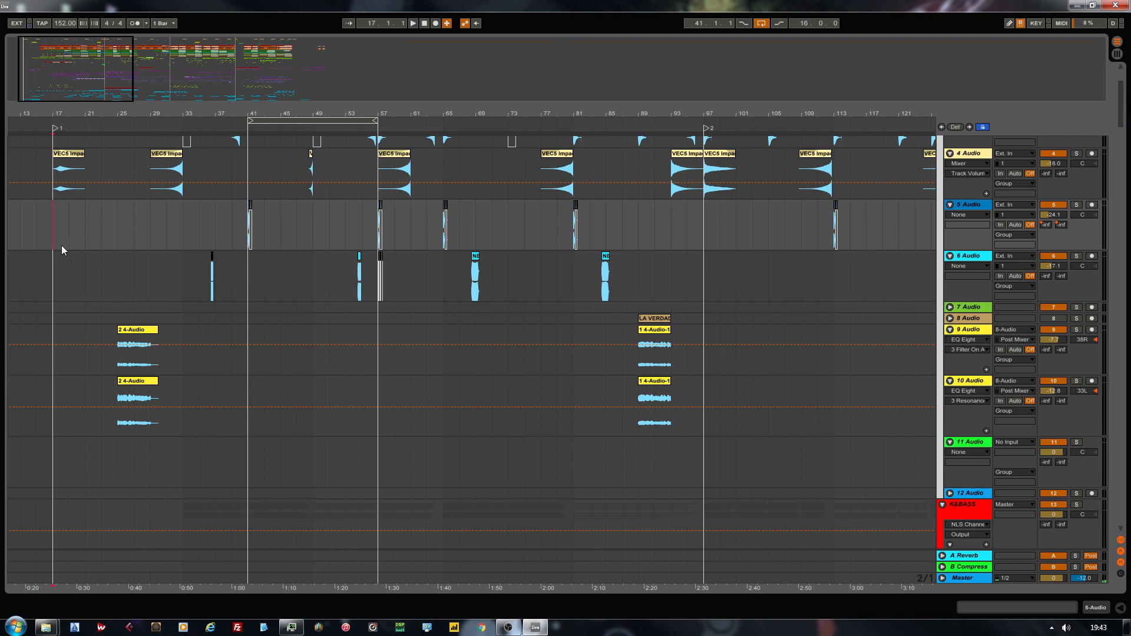
- Start playback at bar 17 and bring the SYNTH group tracks into view
left_click(412, 22)
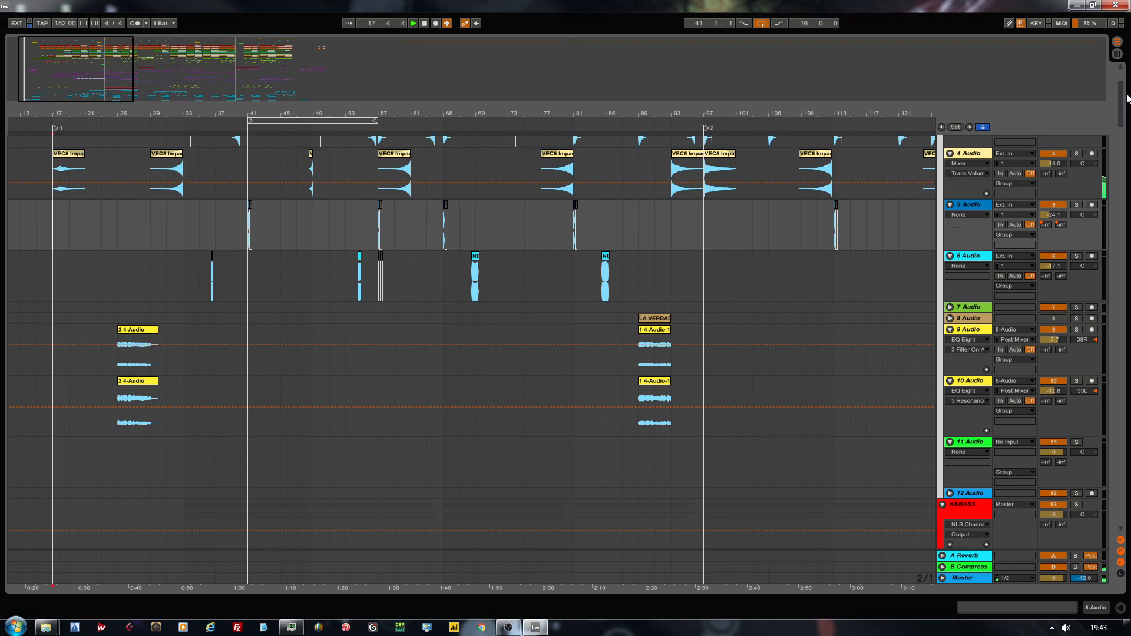
scroll("down", 3)
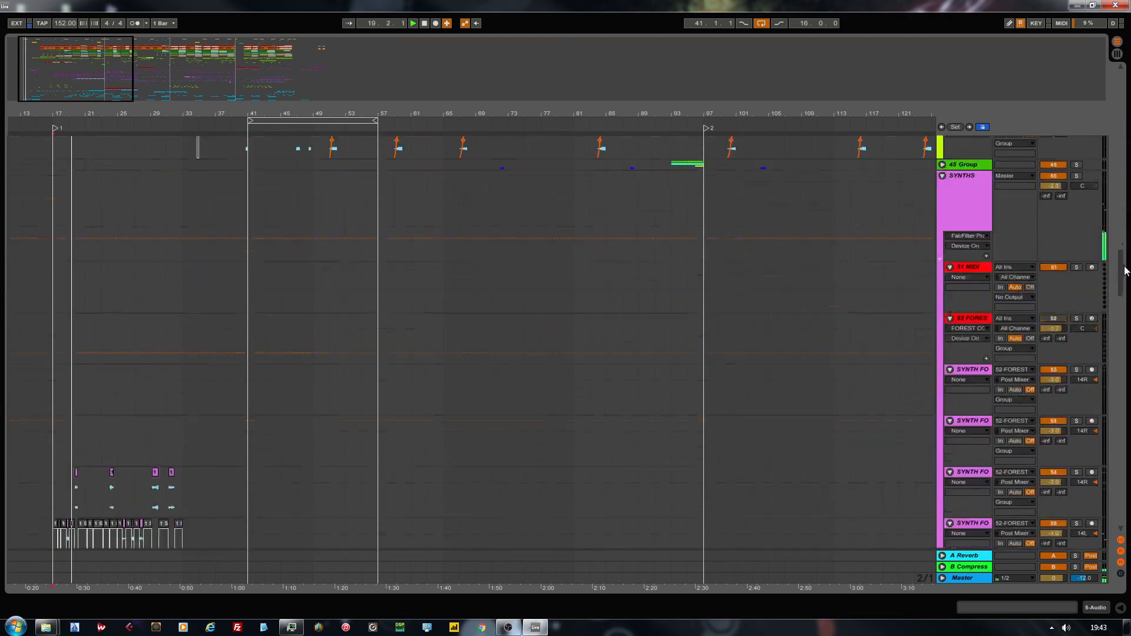
- Scroll to the later synth section and select the red FOREST clip at bar 225
scroll("down", 3)
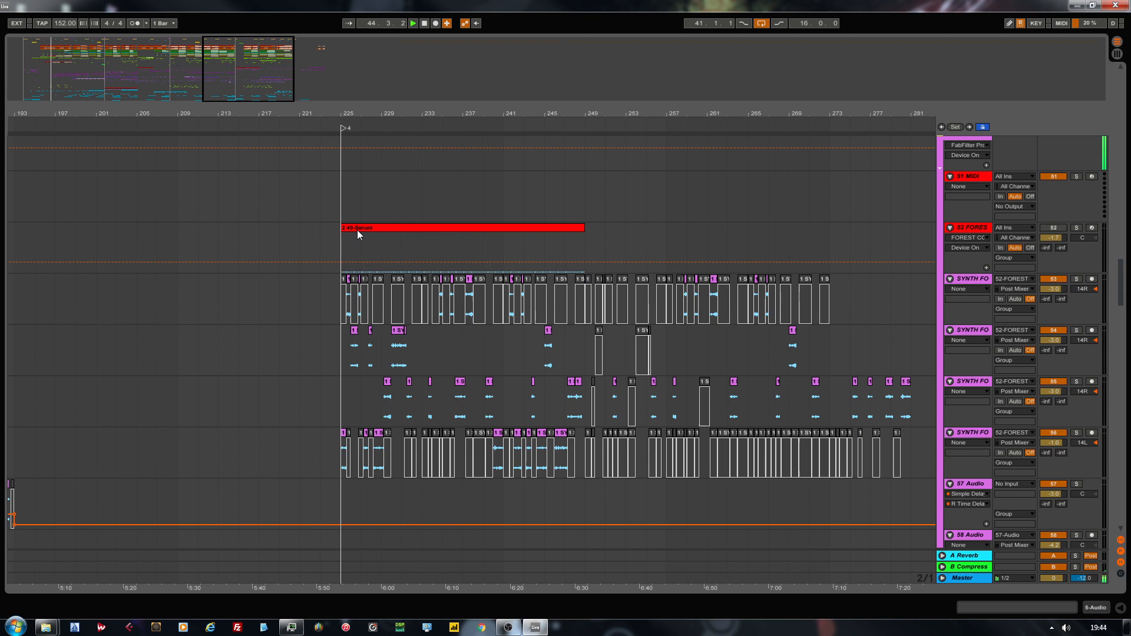
left_click(462, 227)
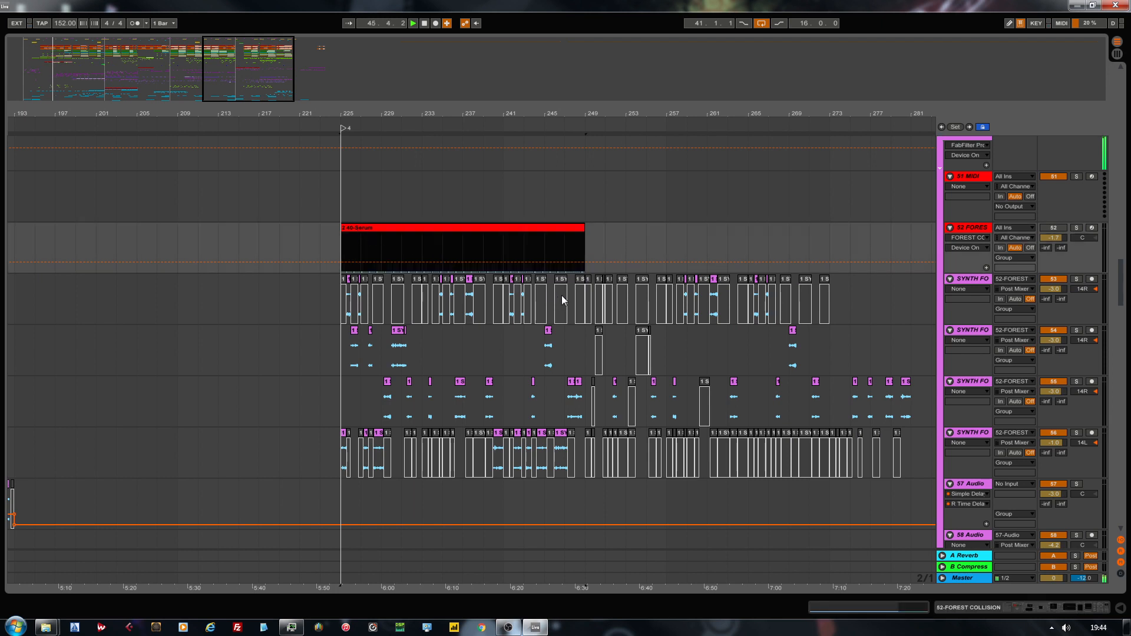